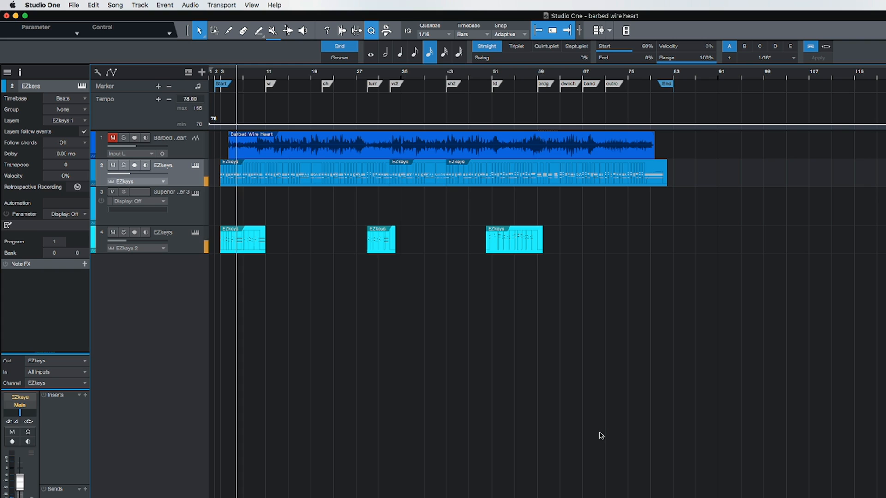
{"action": "mouse_move", "coordinate": [582, 422]}
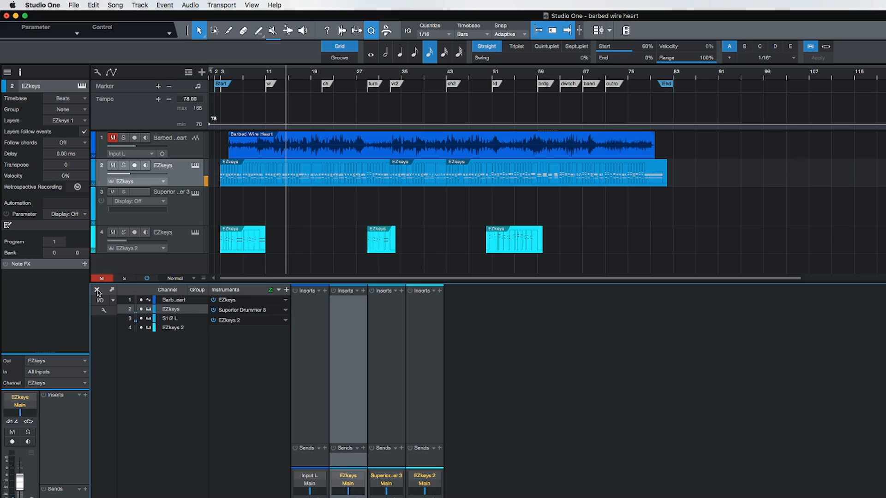
Close the mixer and make track 4, the EZkeys 2 instrument, the active track.
{"action": "left_click", "coordinate": [97, 290]}
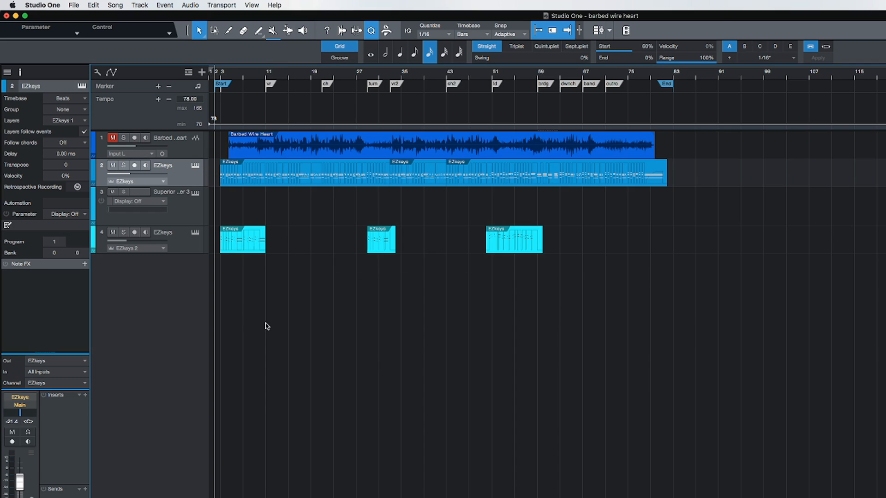
{"action": "mouse_move", "coordinate": [314, 331]}
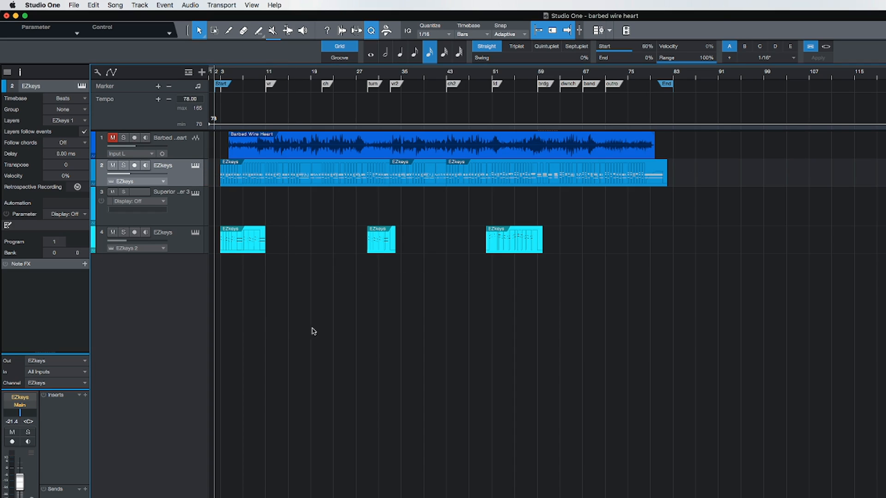
{"action": "mouse_move", "coordinate": [309, 323]}
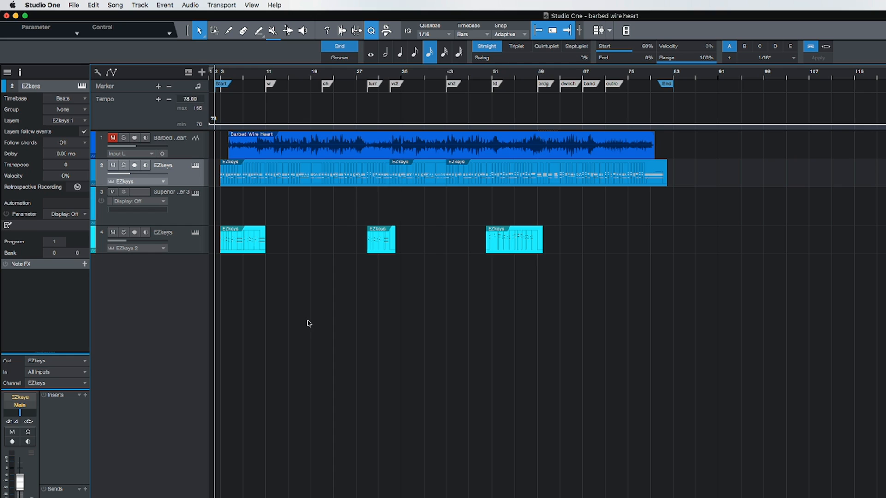
{"action": "mouse_move", "coordinate": [295, 315]}
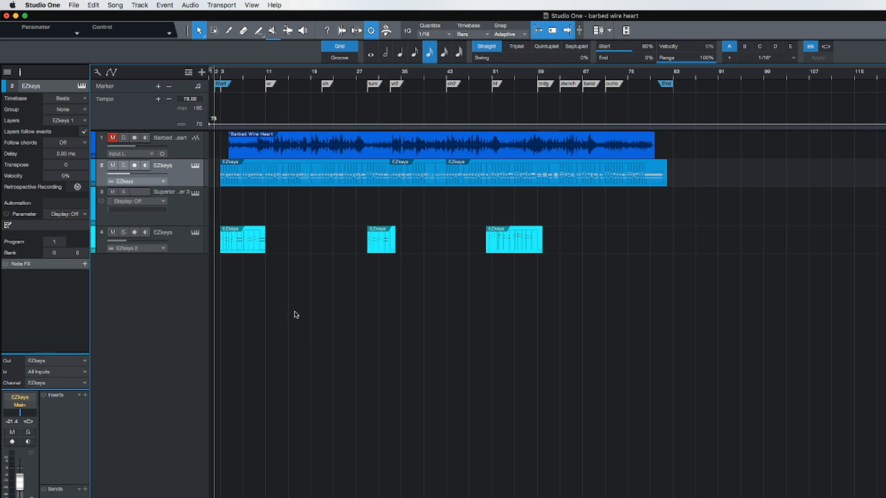
{"action": "mouse_move", "coordinate": [284, 318]}
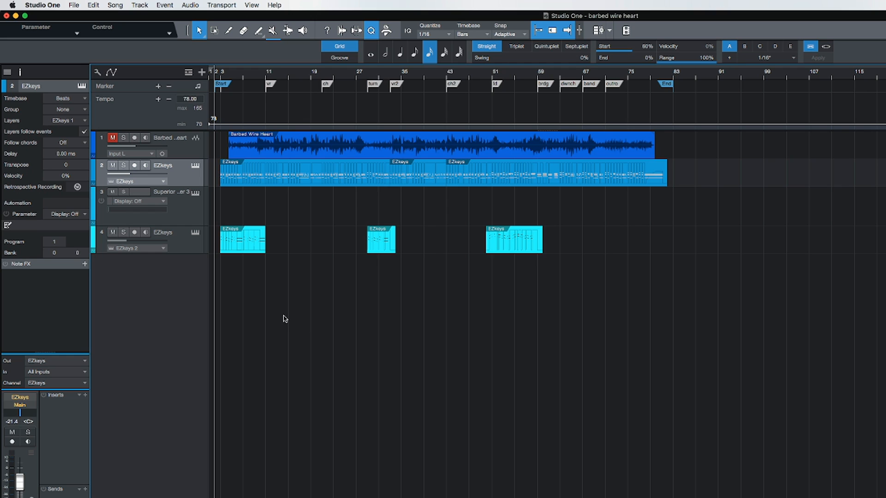
{"action": "mouse_move", "coordinate": [325, 317]}
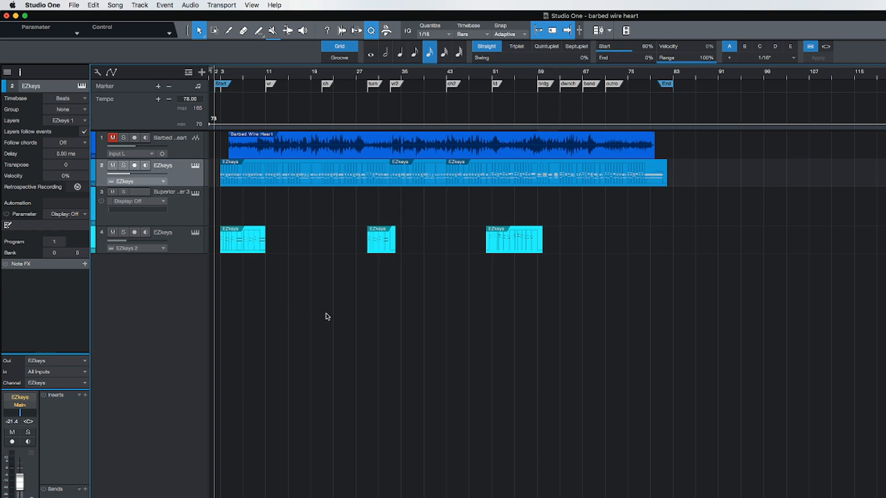
{"action": "mouse_move", "coordinate": [268, 313]}
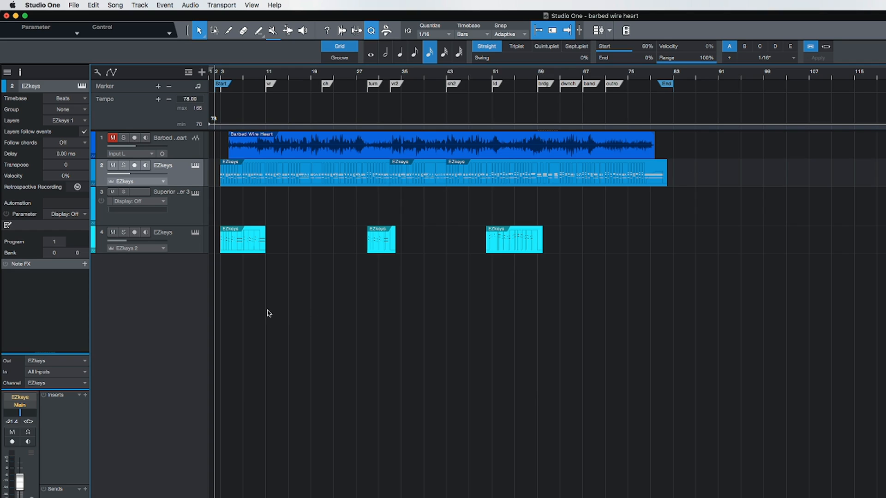
{"action": "left_click", "coordinate": [134, 233]}
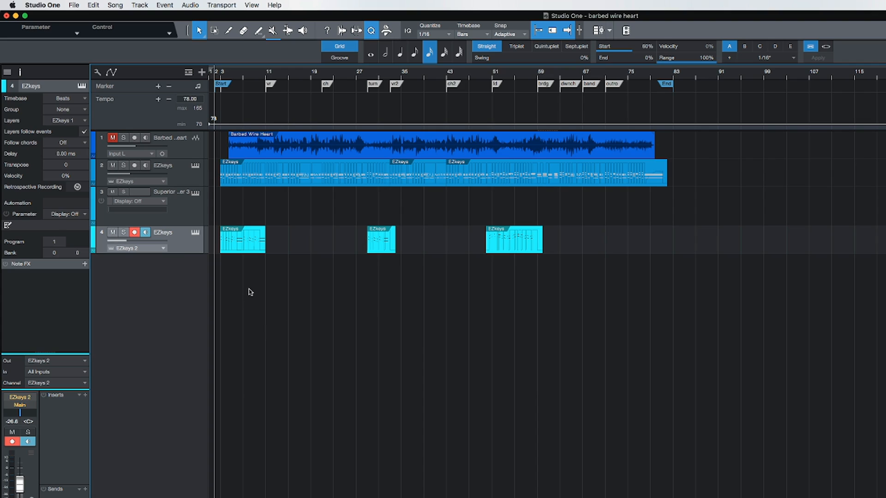
{"action": "left_click", "coordinate": [135, 232]}
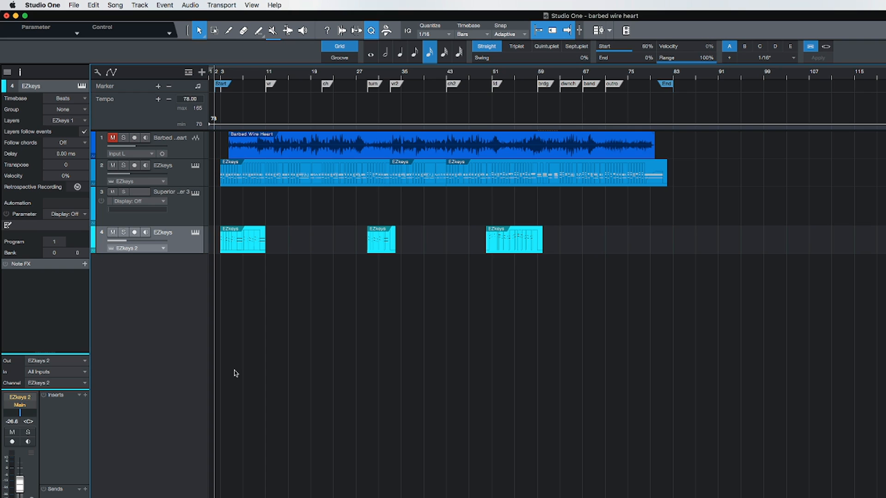
{"action": "mouse_move", "coordinate": [300, 376]}
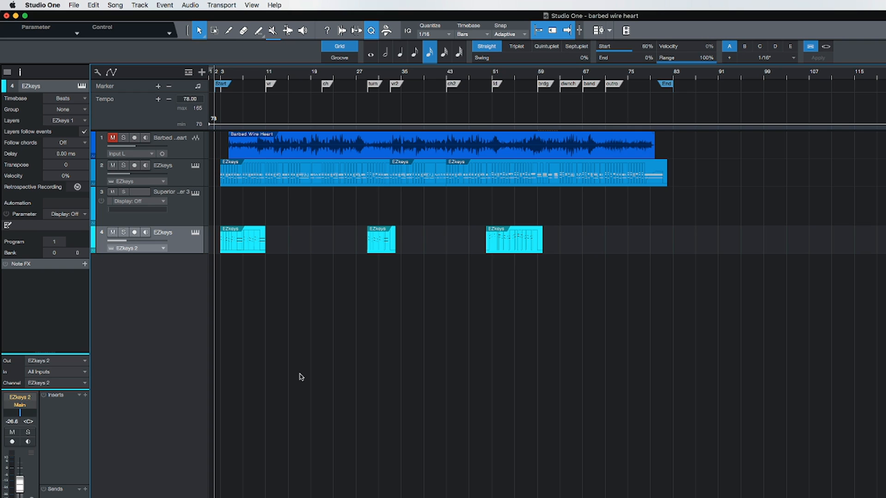
{"action": "mouse_move", "coordinate": [274, 376]}
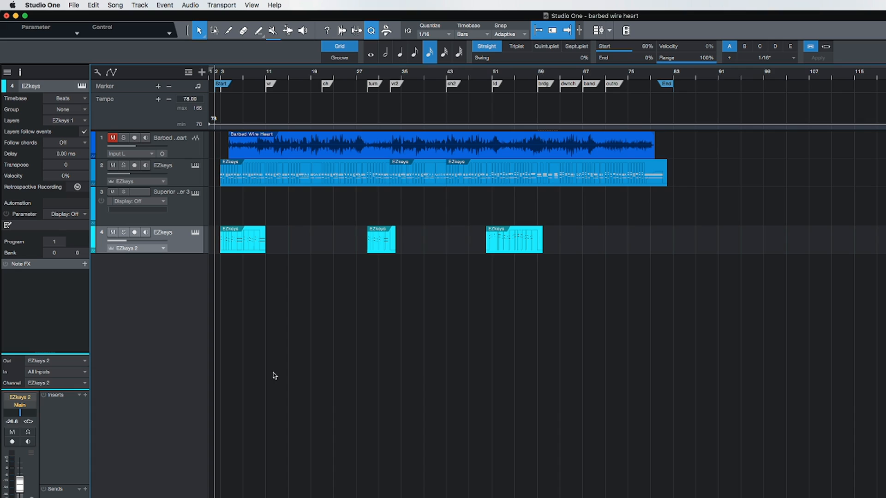
{"action": "mouse_move", "coordinate": [416, 373]}
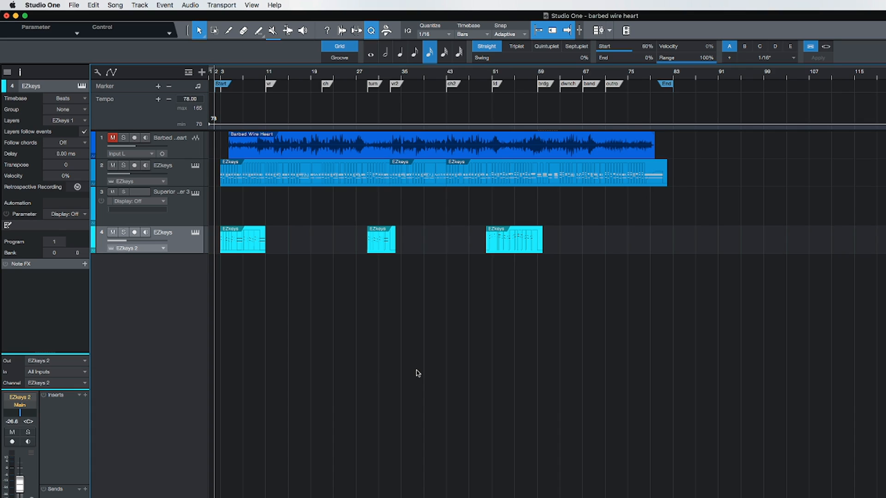
{"action": "mouse_move", "coordinate": [294, 359]}
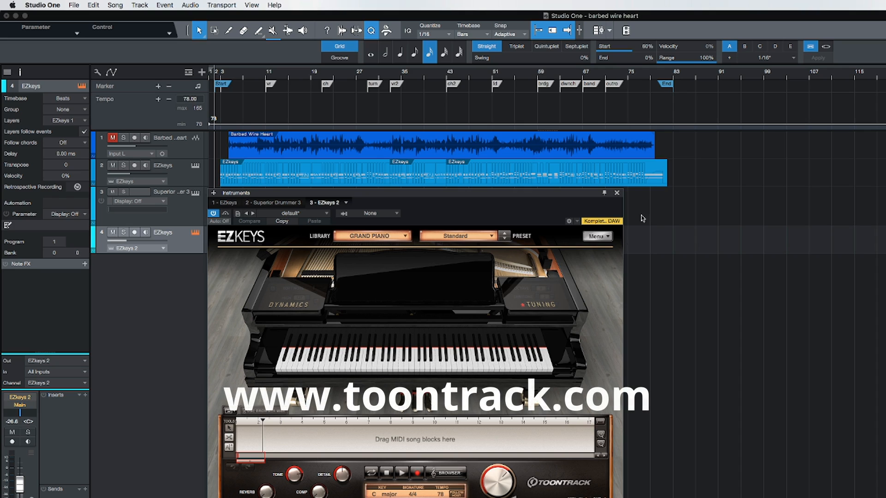
Close the EZkeys window and set the song position at the 'turn' marker near bar 29.
{"action": "left_click", "coordinate": [617, 193]}
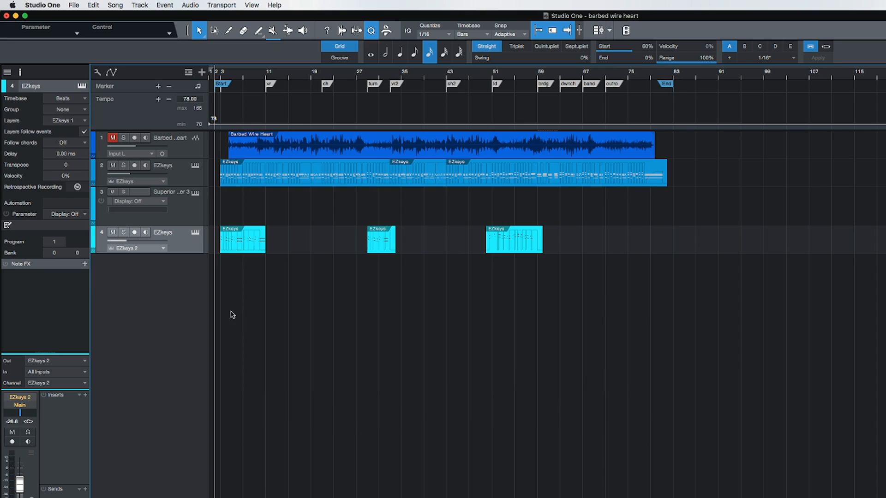
{"action": "mouse_move", "coordinate": [250, 342]}
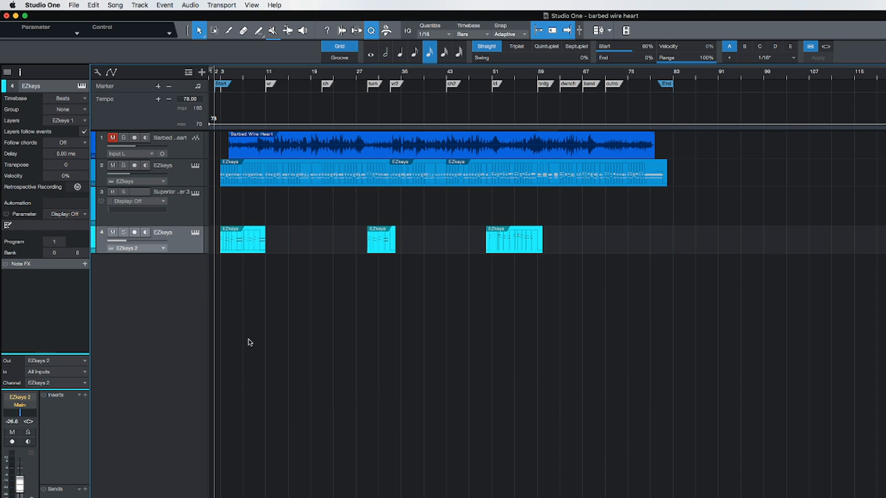
{"action": "left_click", "coordinate": [267, 77]}
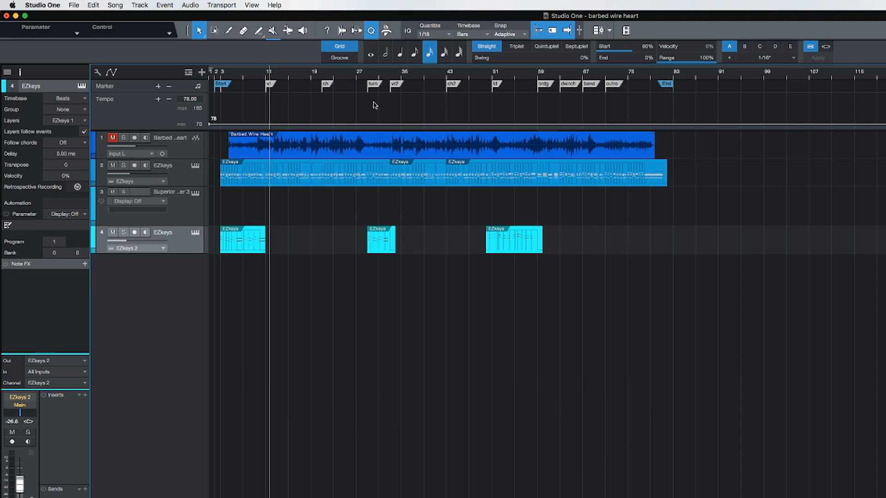
{"action": "left_click", "coordinate": [368, 77]}
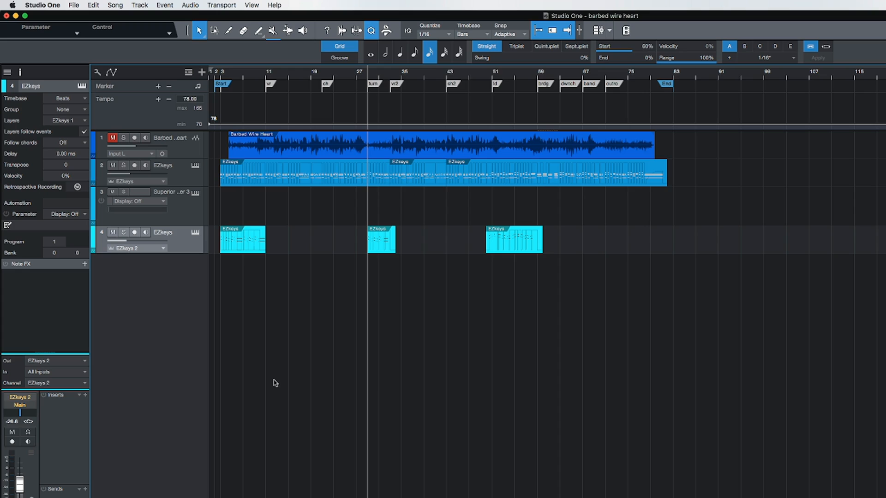
{"action": "mouse_move", "coordinate": [356, 383]}
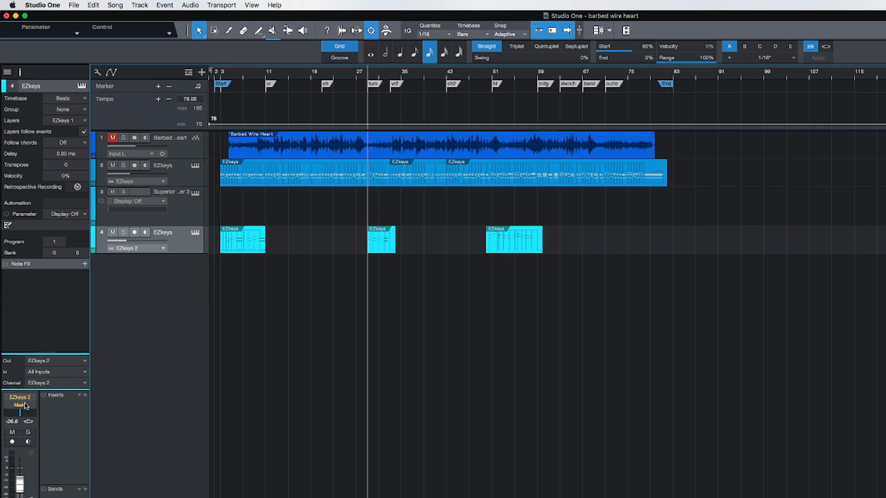
Route the EZkeys 2 channel output from Main to Virtual Outs.
{"action": "left_click", "coordinate": [19, 406]}
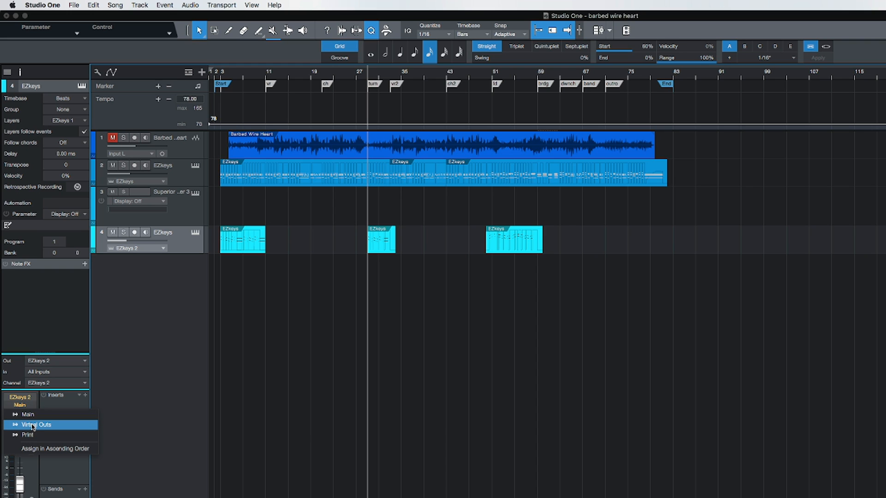
{"action": "left_click", "coordinate": [36, 424]}
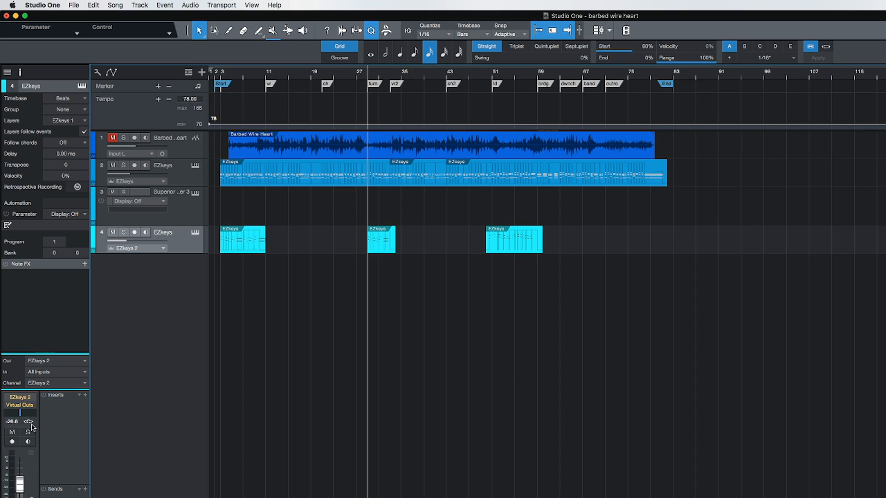
{"action": "mouse_move", "coordinate": [29, 417]}
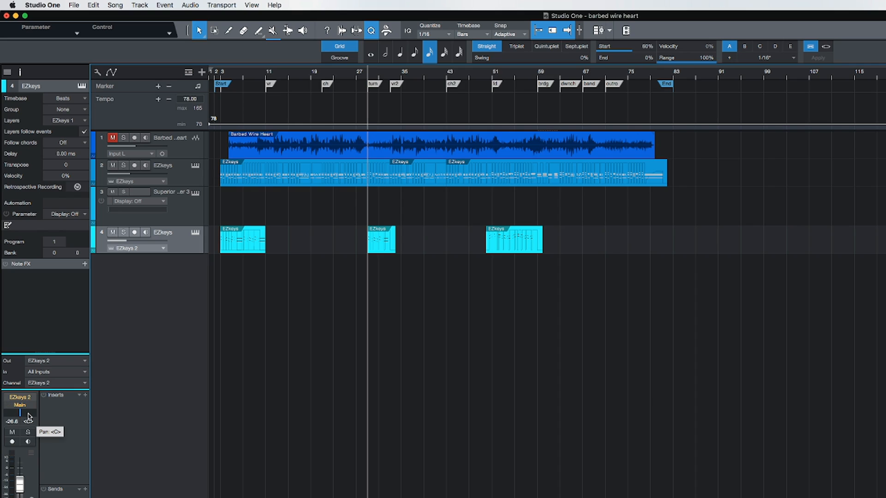
{"action": "mouse_move", "coordinate": [16, 427]}
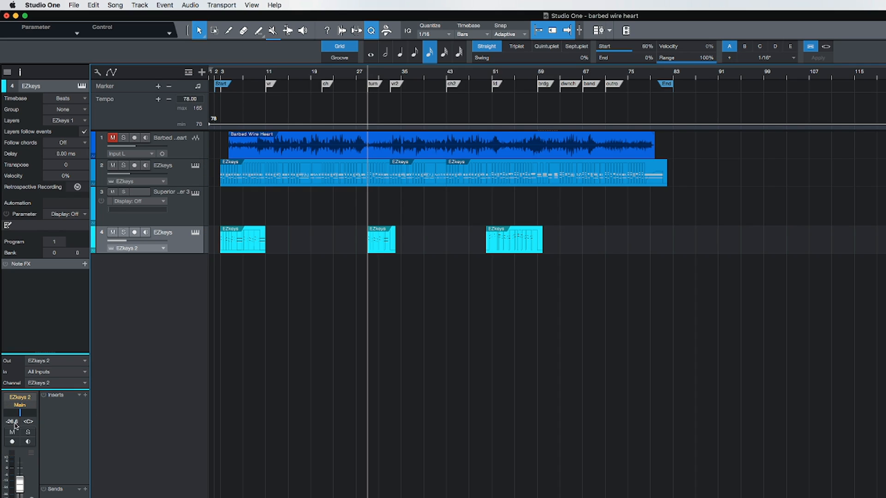
{"action": "mouse_move", "coordinate": [27, 411]}
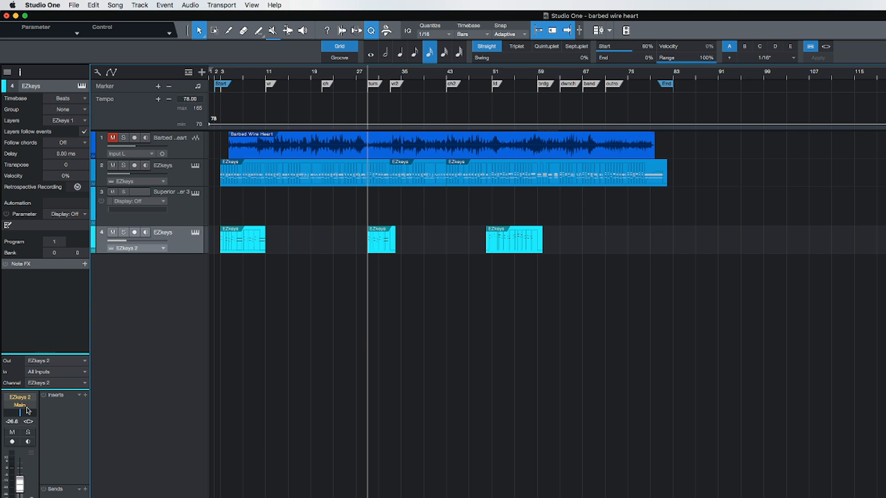
{"action": "mouse_move", "coordinate": [211, 238]}
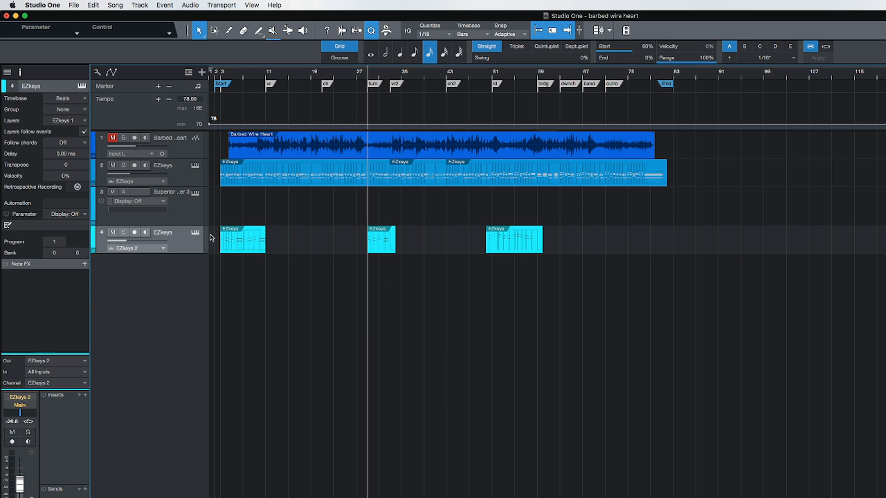
Select the EZkeys 2 track and start playback from just before bar 51.
{"action": "left_click", "coordinate": [135, 232]}
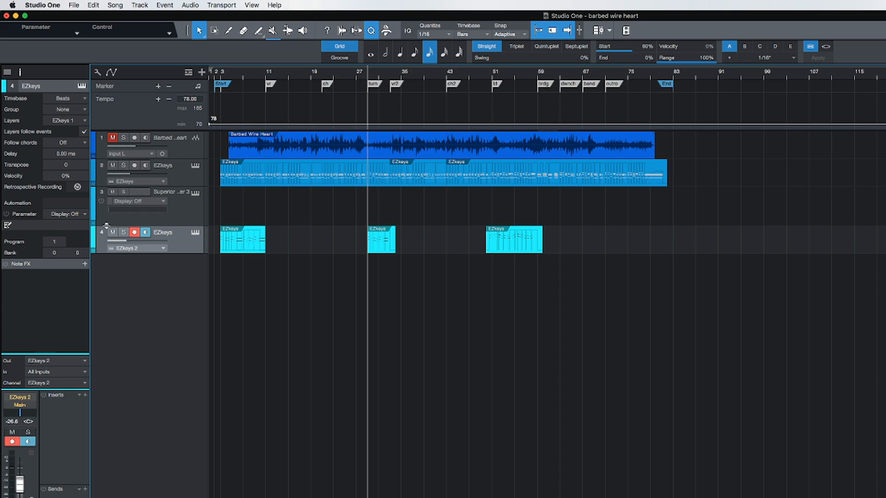
{"action": "left_click", "coordinate": [134, 232]}
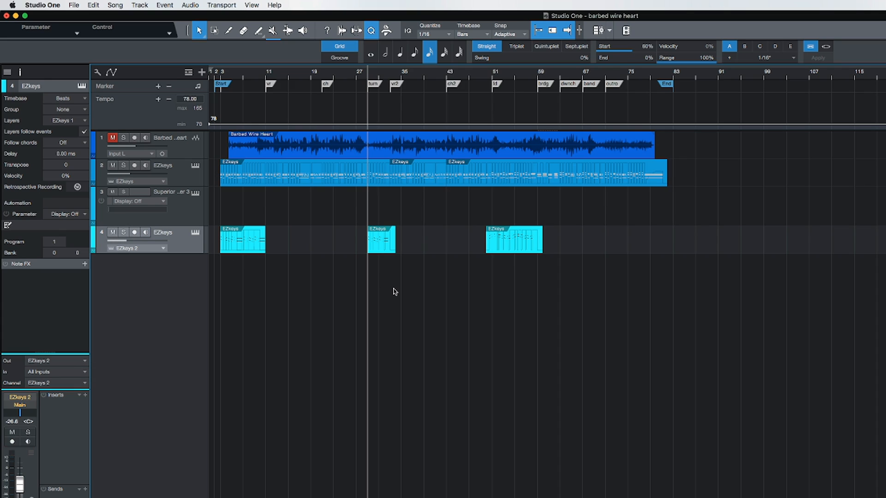
{"action": "mouse_move", "coordinate": [484, 268]}
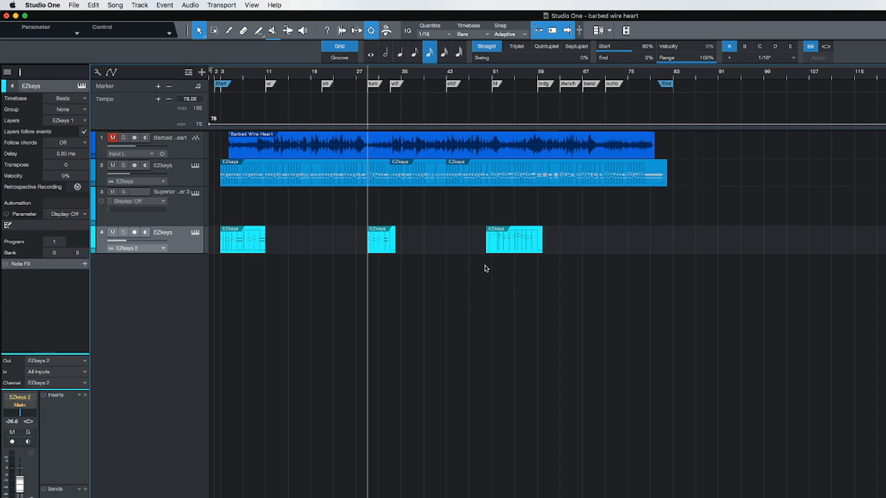
{"action": "left_click", "coordinate": [484, 272]}
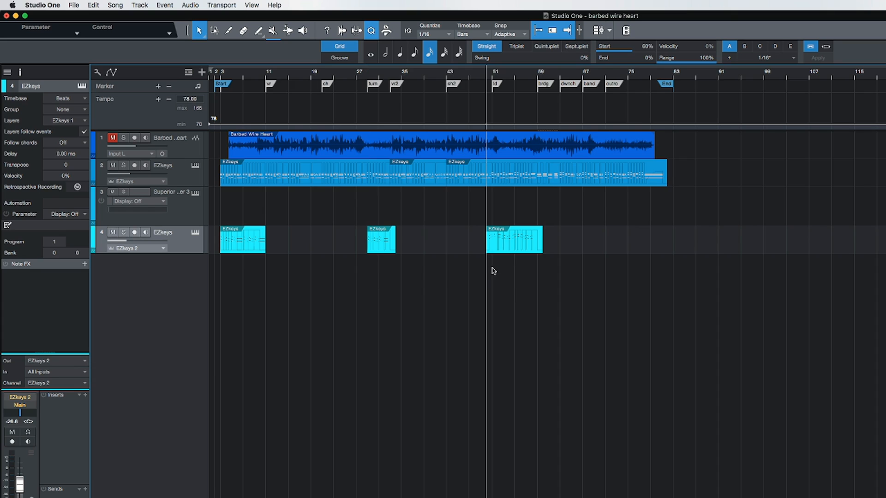
{"action": "mouse_move", "coordinate": [484, 277]}
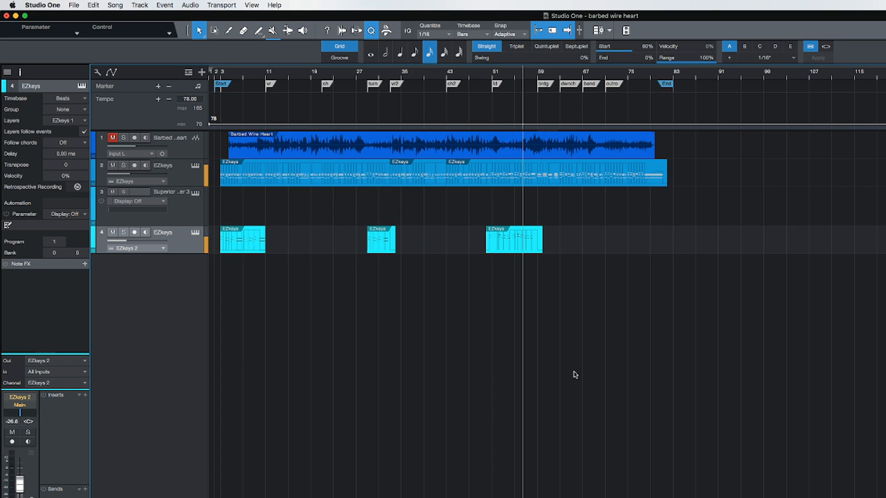
{"action": "mouse_move", "coordinate": [402, 245]}
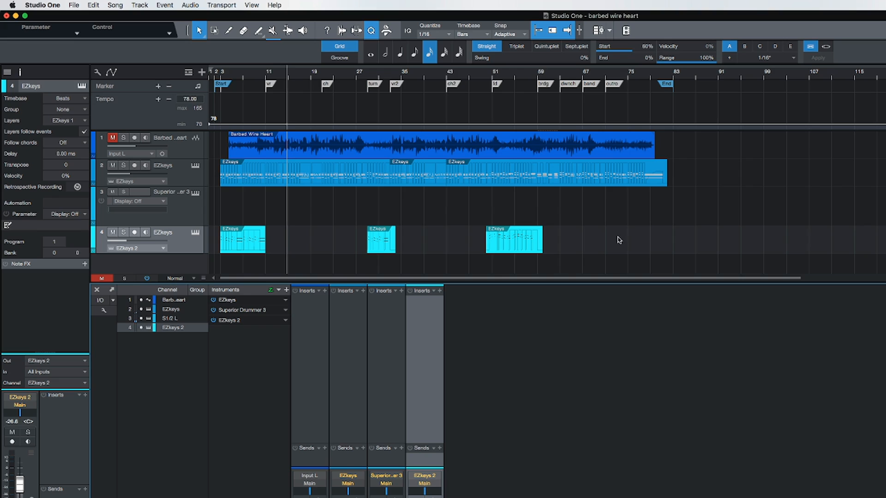
{"action": "mouse_move", "coordinate": [613, 250]}
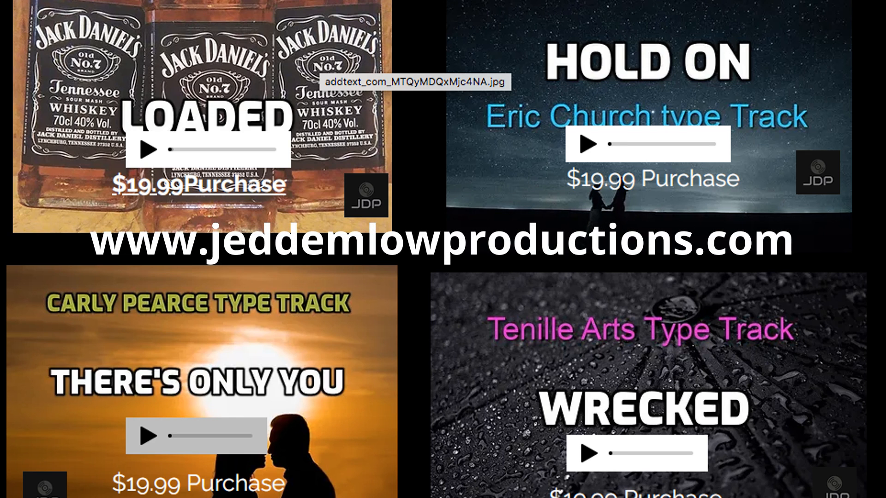
{"action": "scroll", "scroll_direction": "down", "scroll_amount": 3}
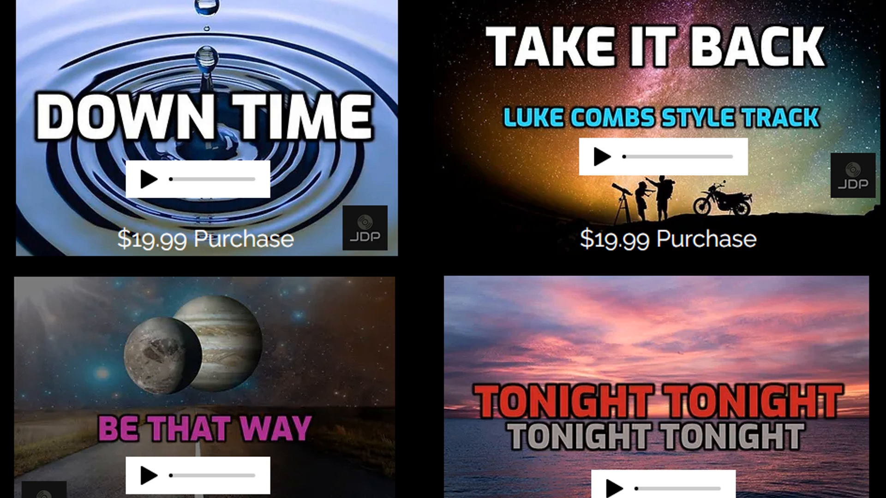